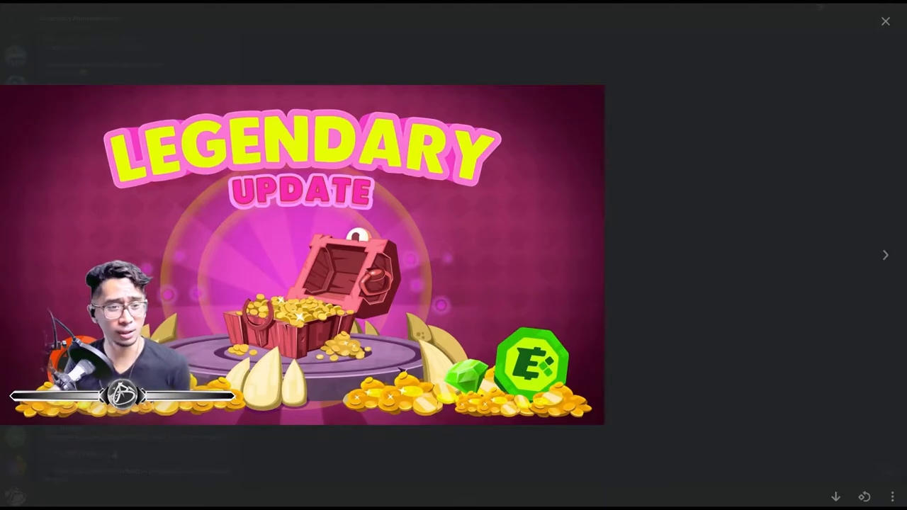
Close the Legendary Update image and scroll Dragonary Announcements to the Hotfix 2.1.1 post
click(885, 20)
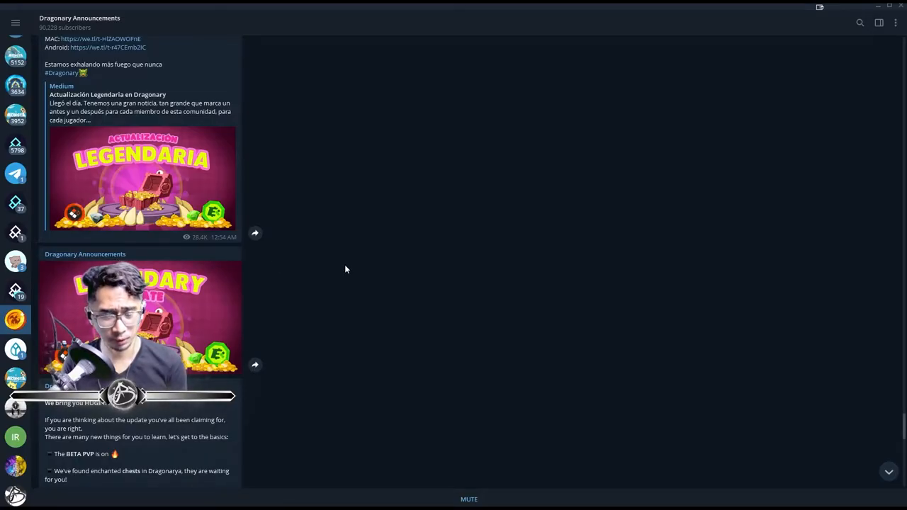
scroll(down, 3)
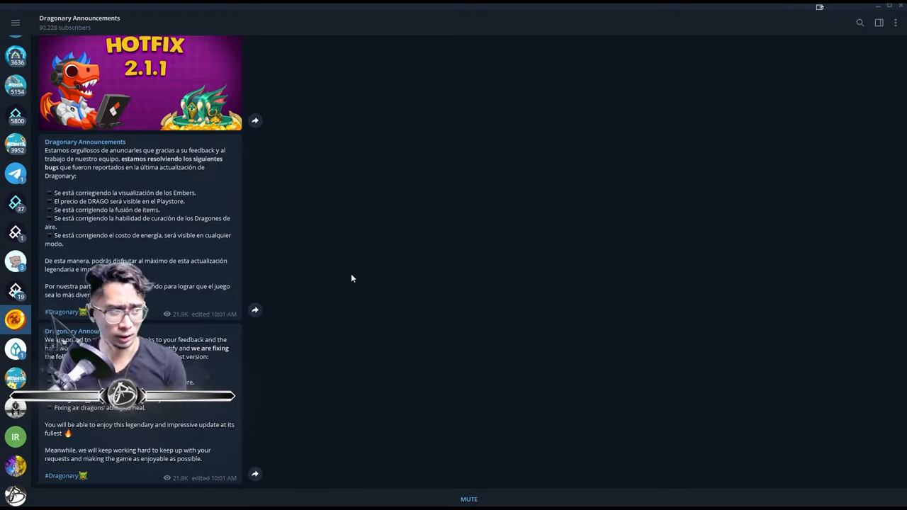
scroll(down, 3)
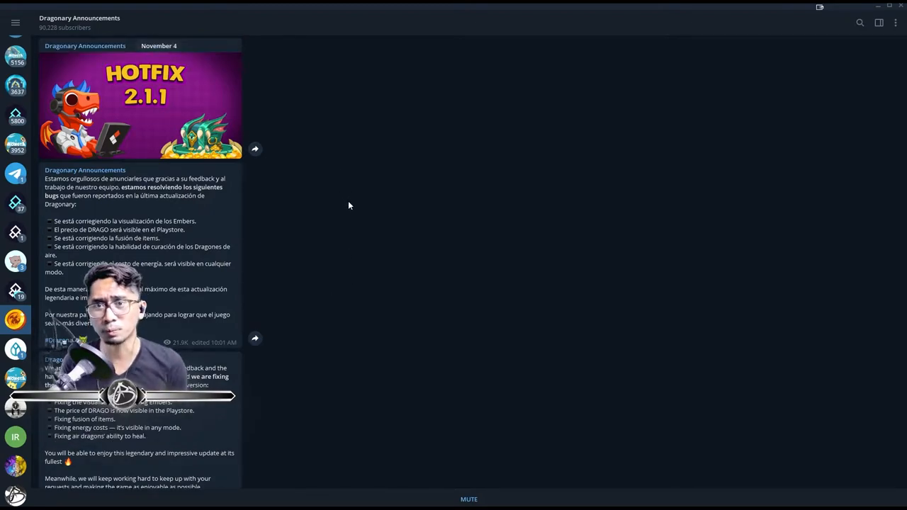
key(alt+tab)
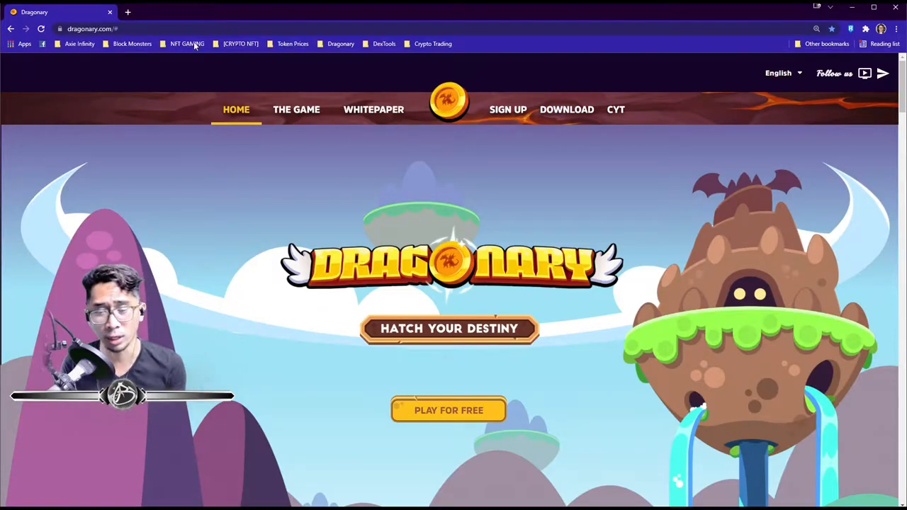
Visit the Download Dragonary page and follow its Windows download link
click(566, 109)
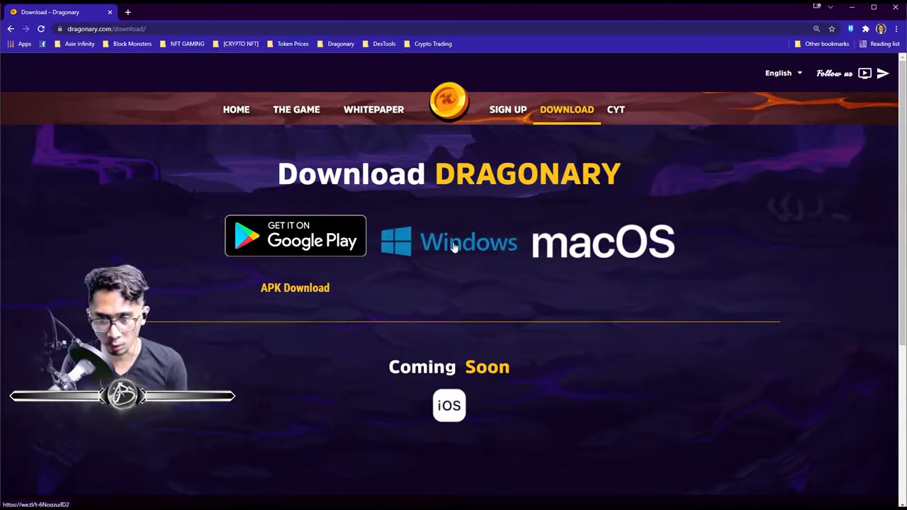
click(468, 242)
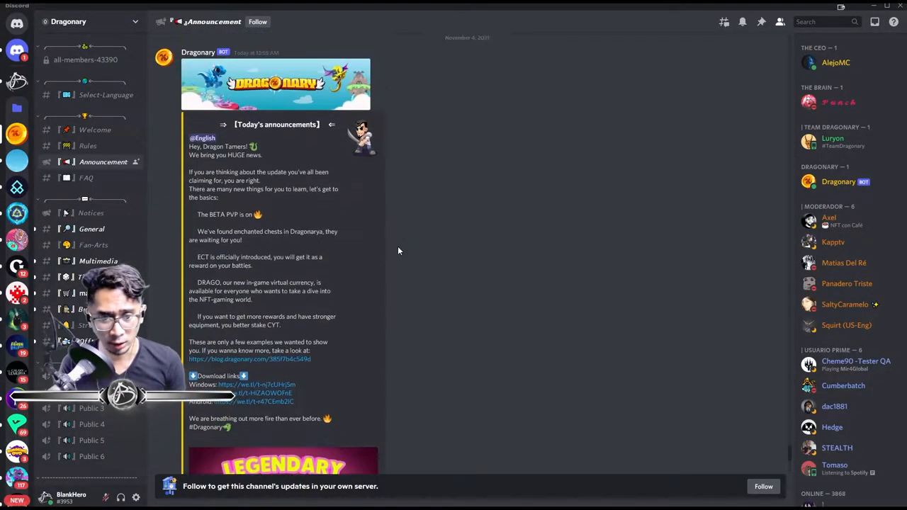
Scroll the Discord announcement to its download links and open the Windows link
scroll(down, 3)
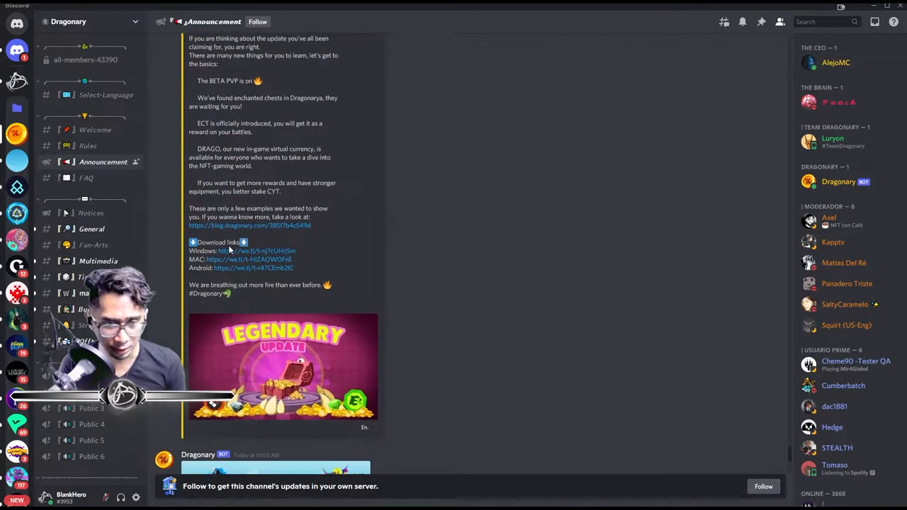
click(256, 251)
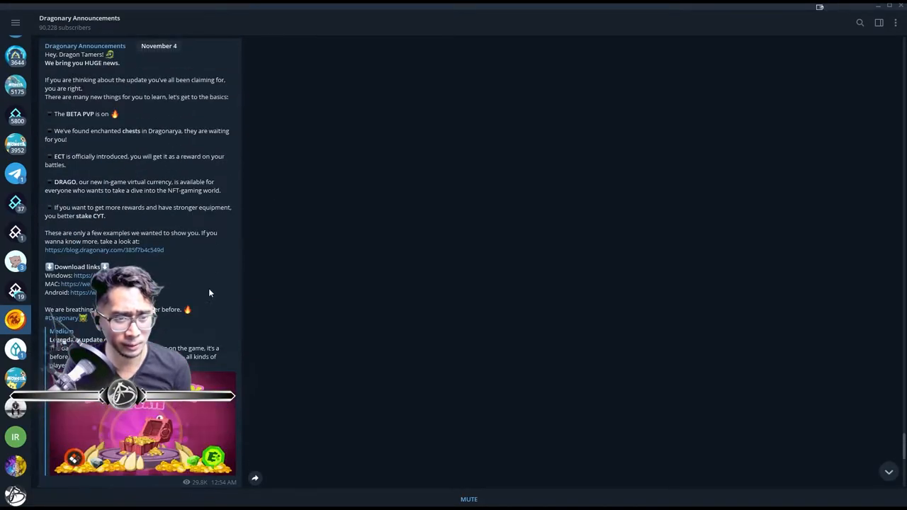
Scroll the Telegram post down to the Windows, Mac and Android download links
scroll(down, 3)
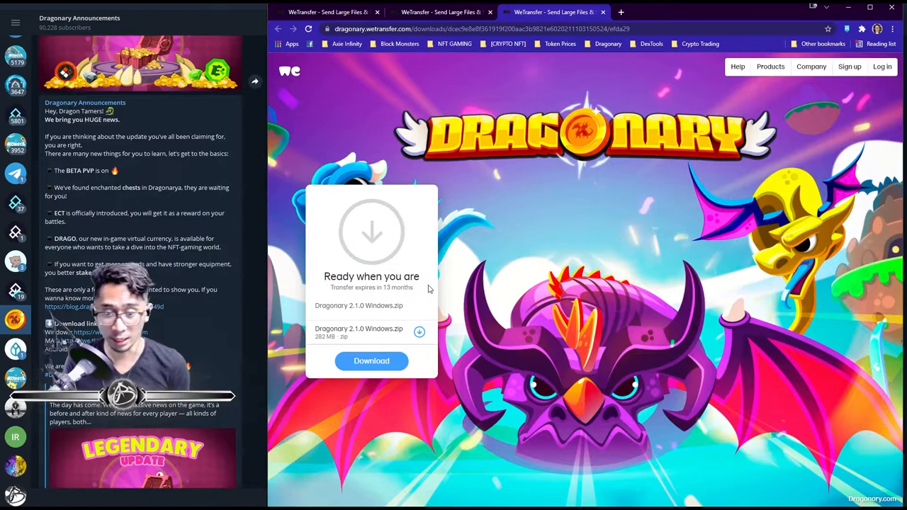
mouse_move(510, 99)
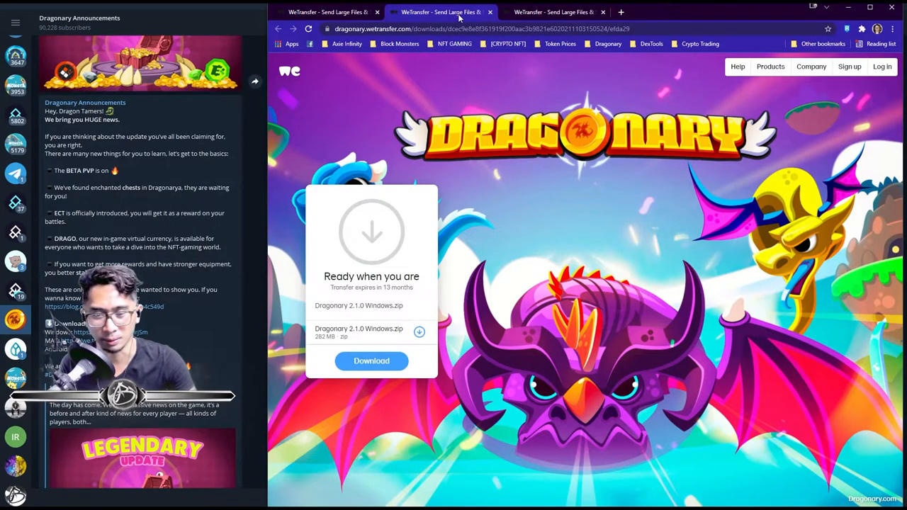
Close duplicate WeTransfer tabs and save Dragonary 2.1.0 Windows.zip into NFT Gaming
click(553, 12)
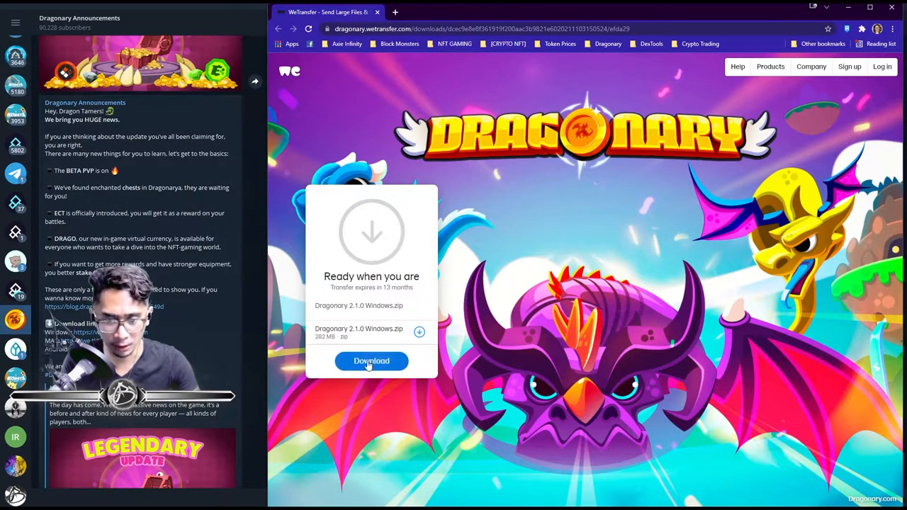
click(372, 361)
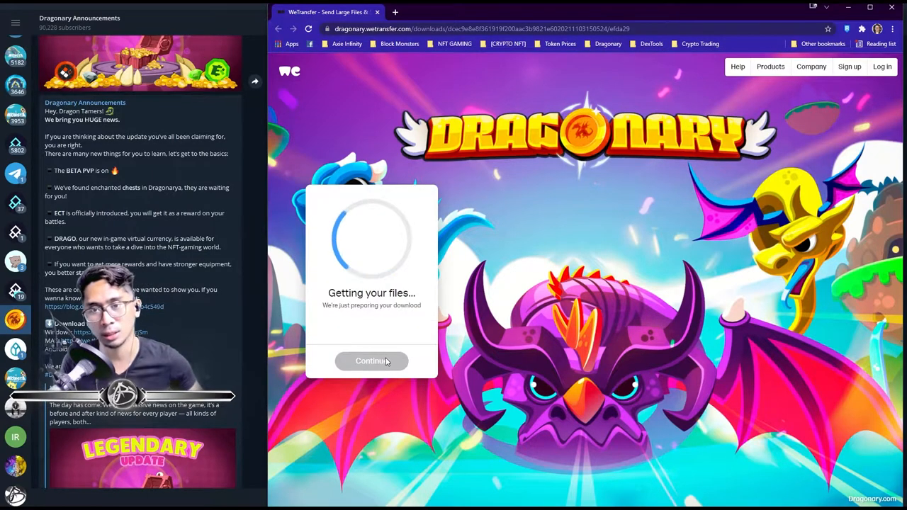
click(372, 361)
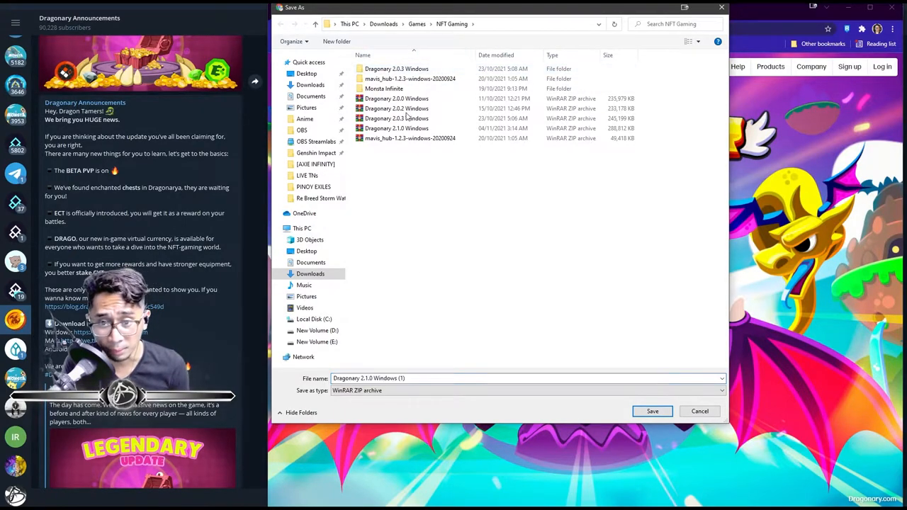
click(425, 377)
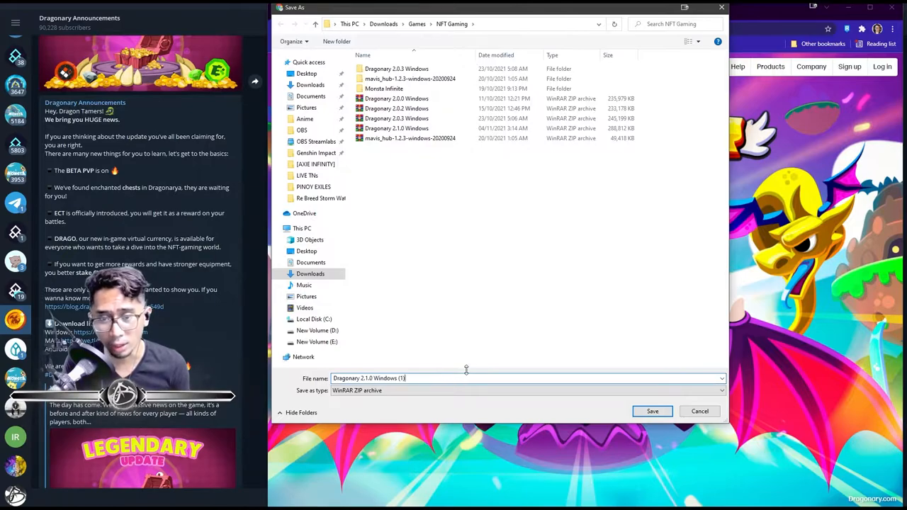
mouse_move(524, 343)
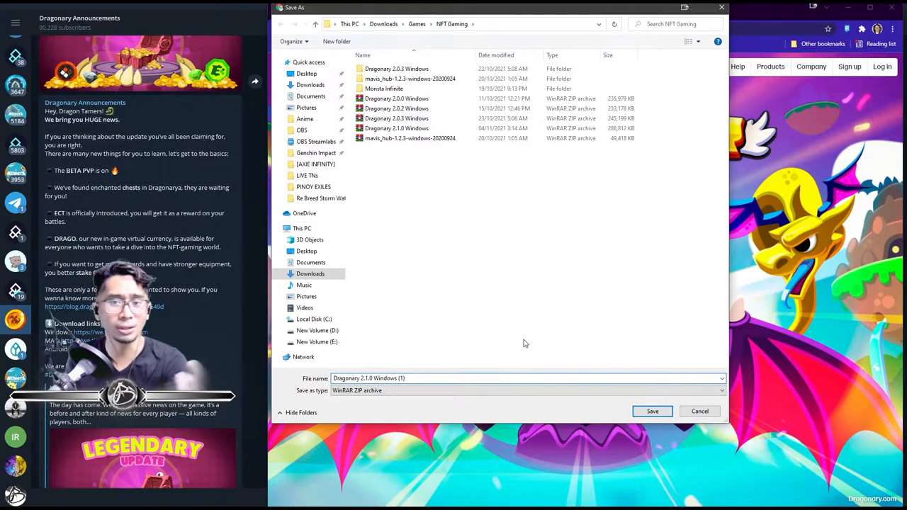
click(652, 411)
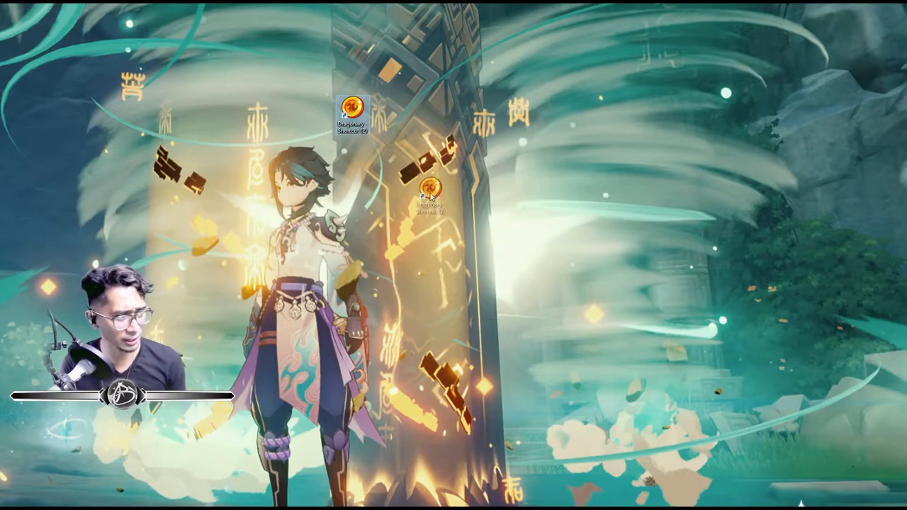
Locate the old Dragonary 2.0.3 Windows folder inside NFT Gaming
right_click(418, 202)
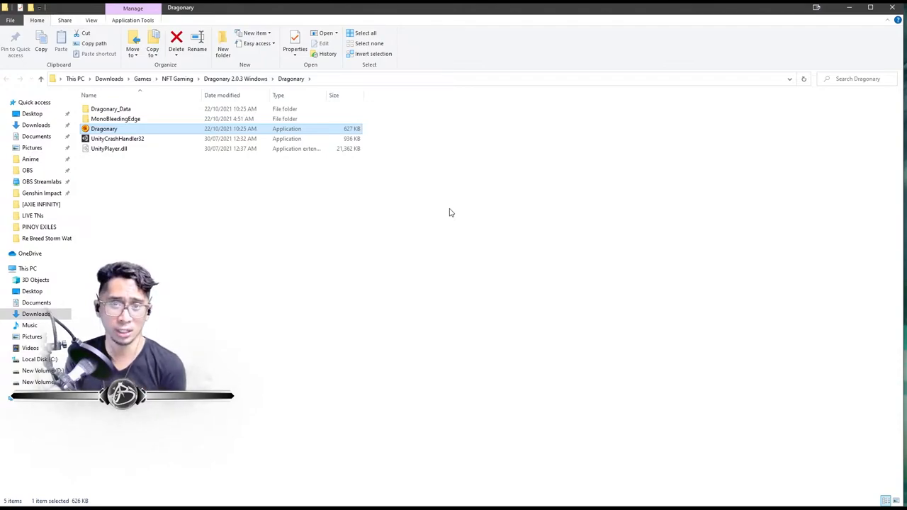
mouse_move(259, 86)
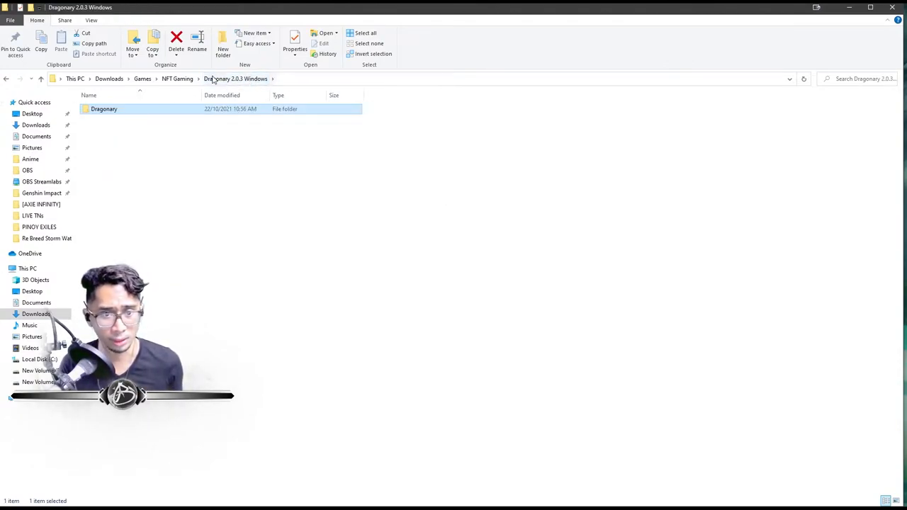
click(177, 79)
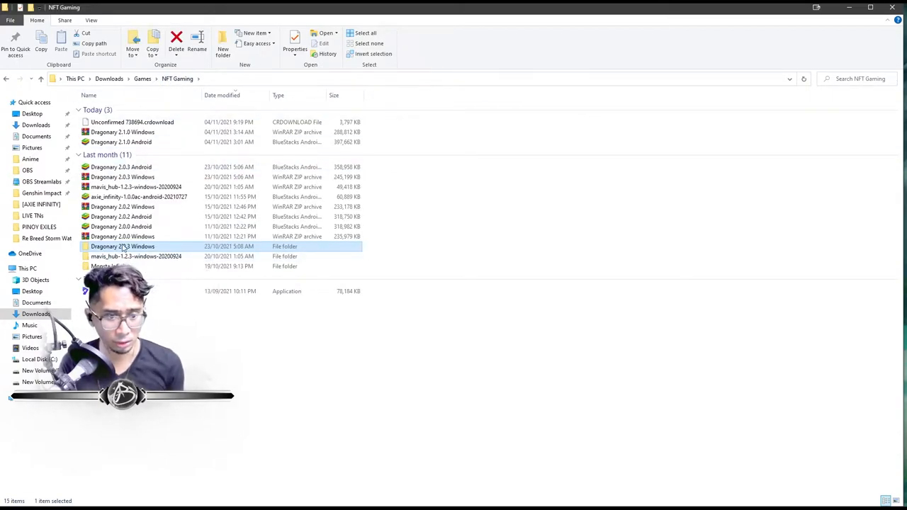
mouse_move(123, 246)
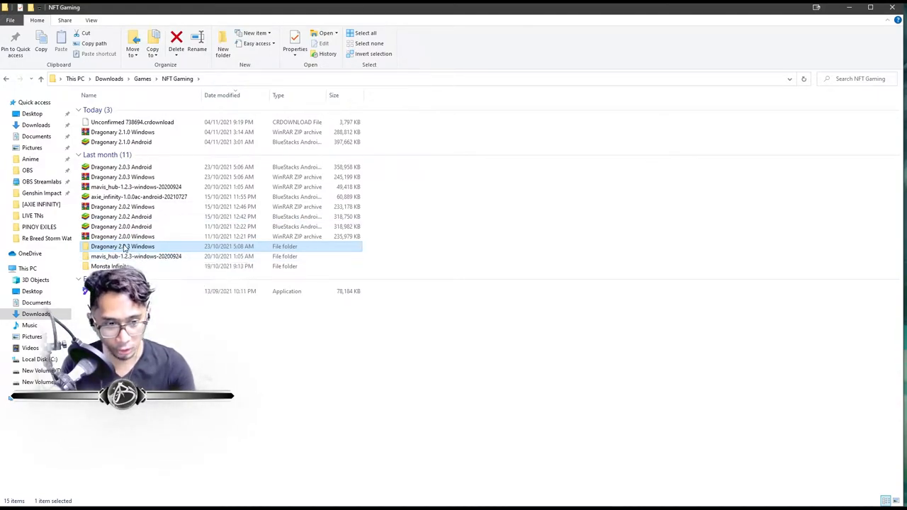
right_click(122, 245)
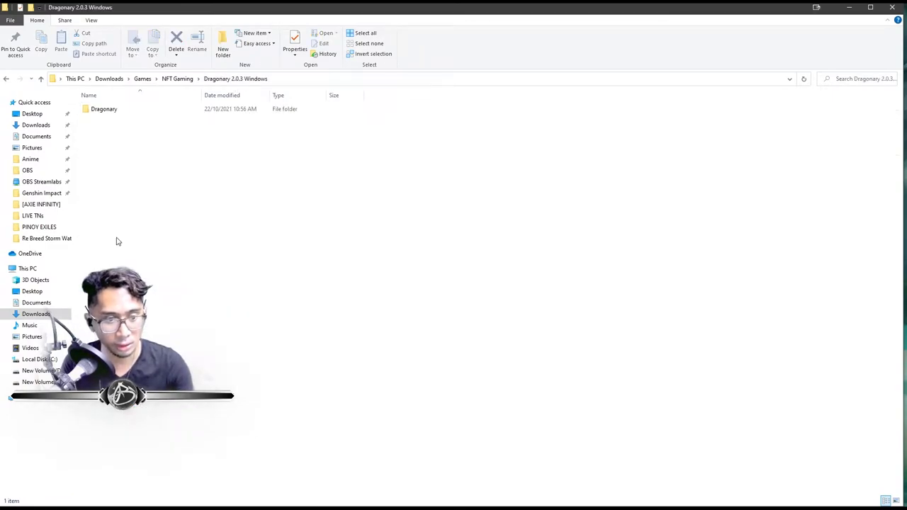
double_click(103, 108)
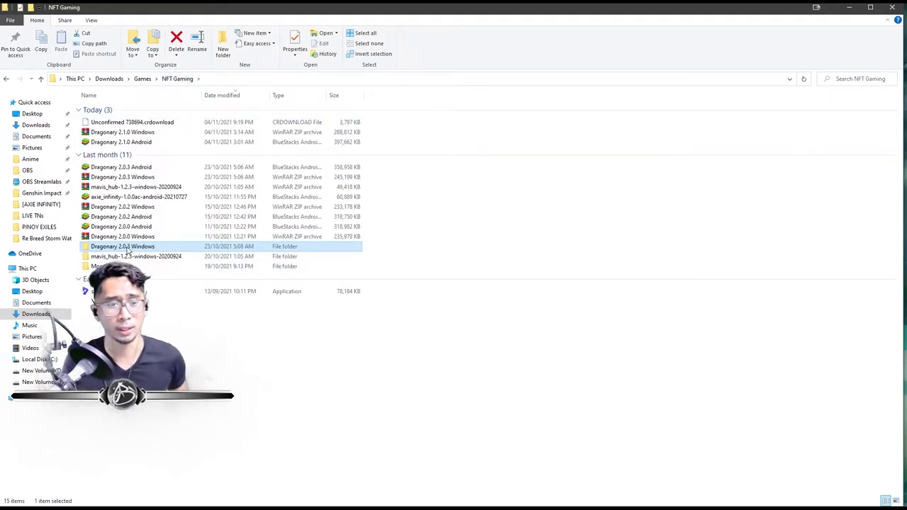
Permanently delete the Dragonary 2.0.3 Windows folder, then try launching the shortcut
right_click(122, 246)
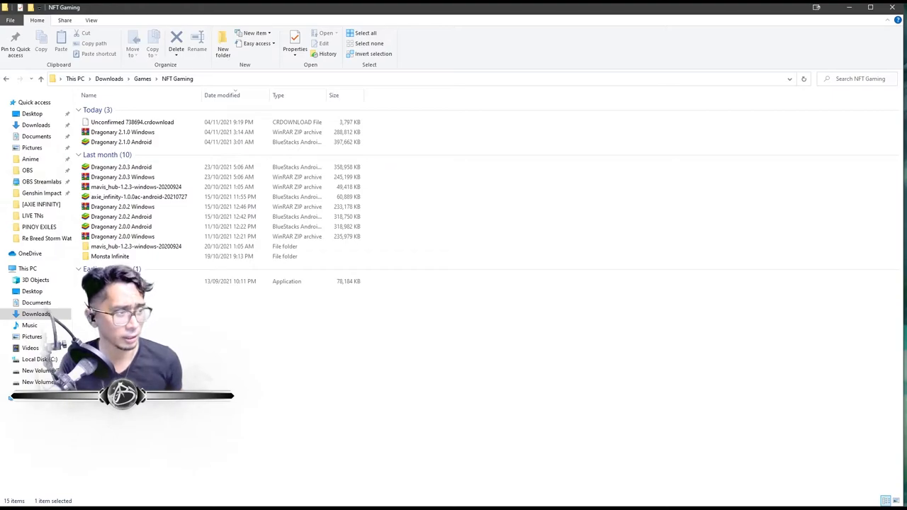
click(175, 44)
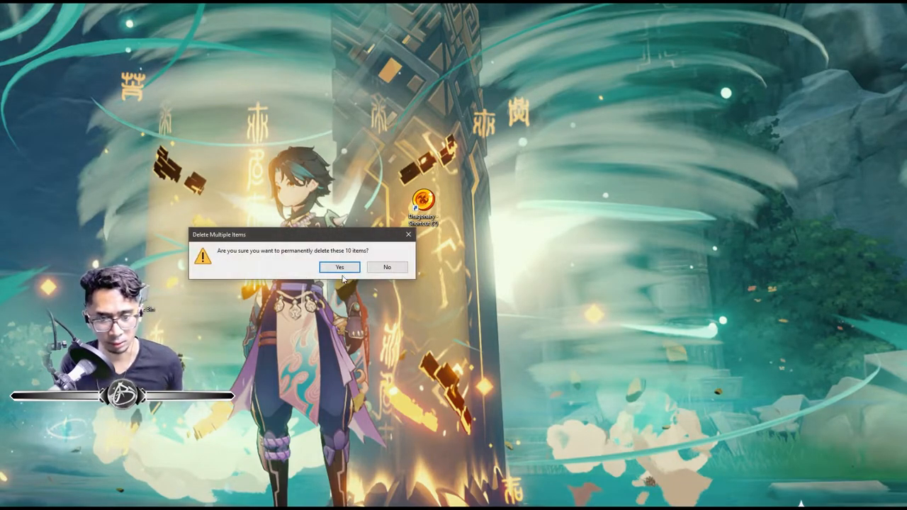
click(339, 267)
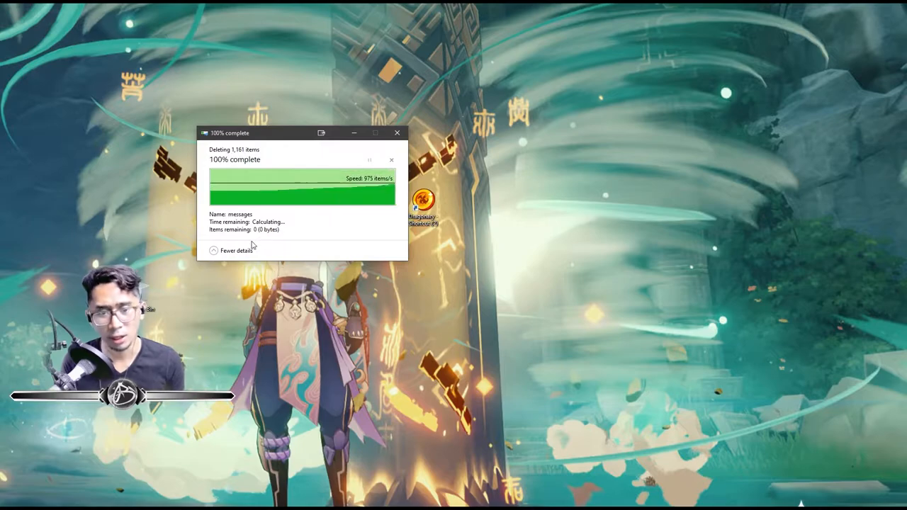
click(397, 133)
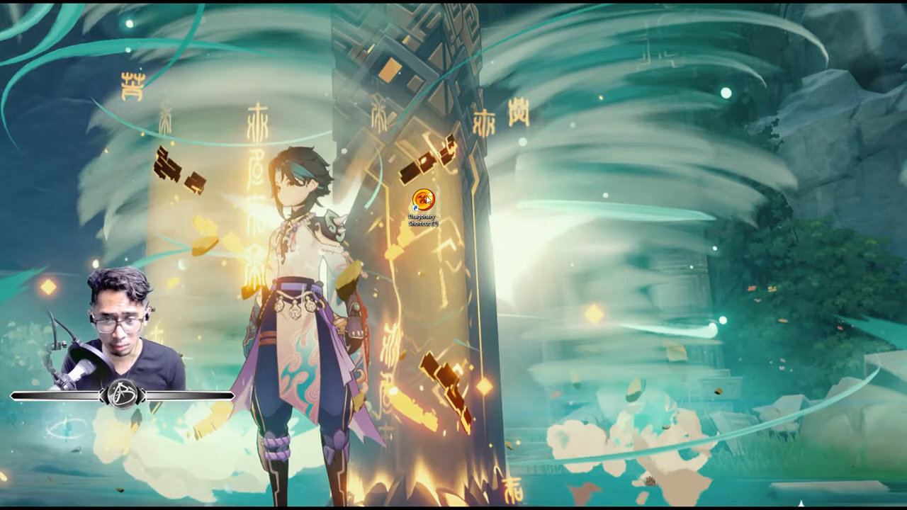
key(alt+tab)
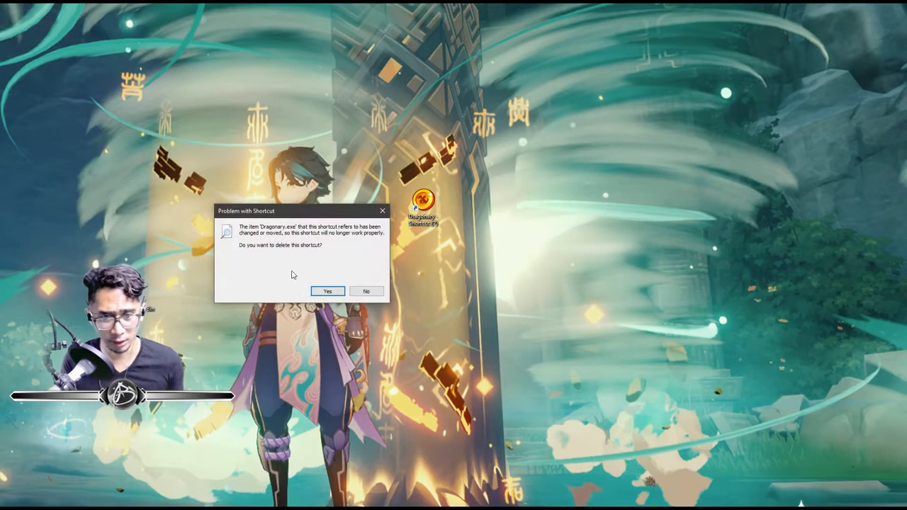
key(alt+tab)
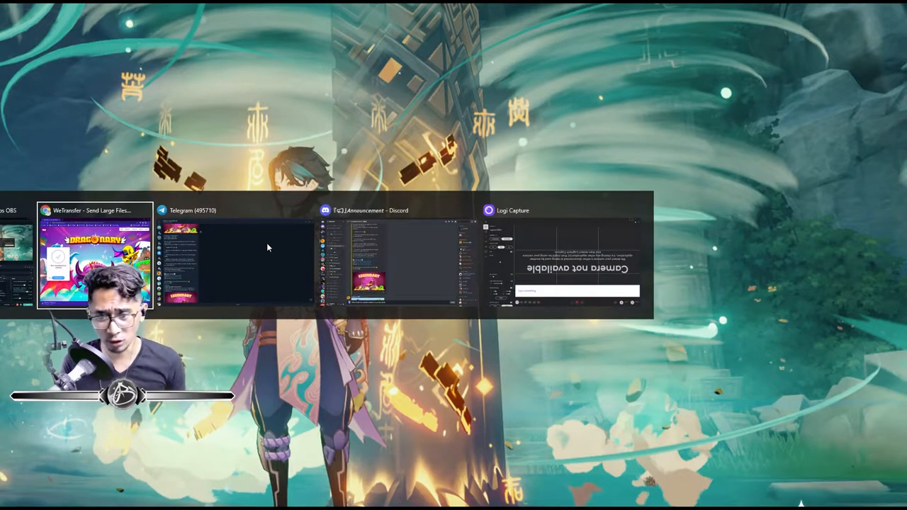
Reveal the downloading Dragonary 2.1.0 Windows.zip in its NFT Gaming folder
click(94, 259)
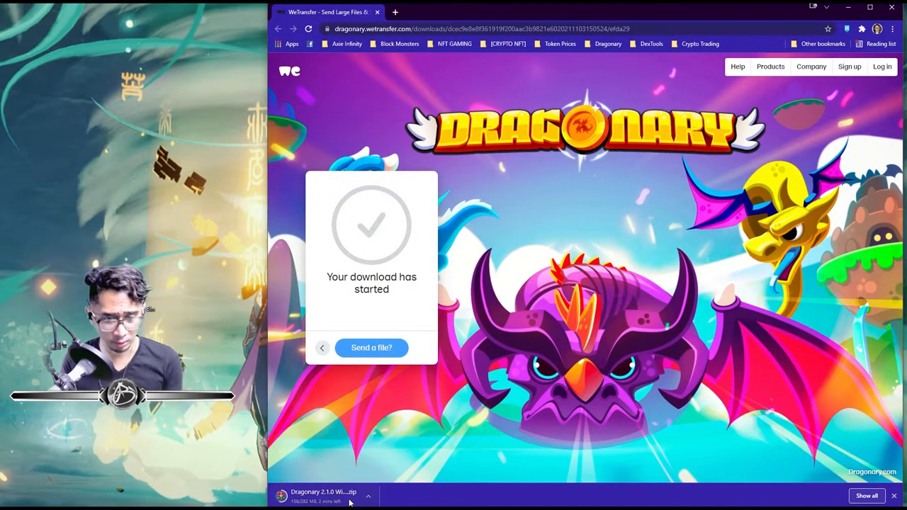
click(368, 496)
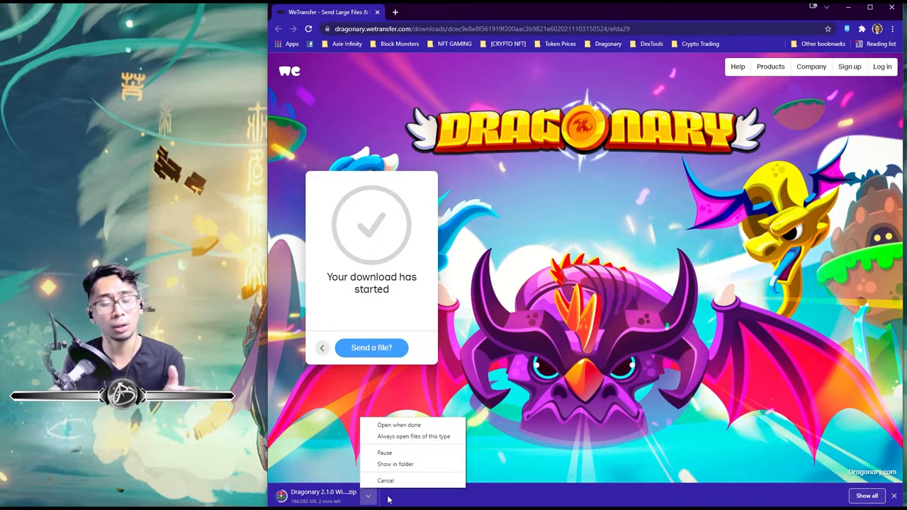
click(395, 464)
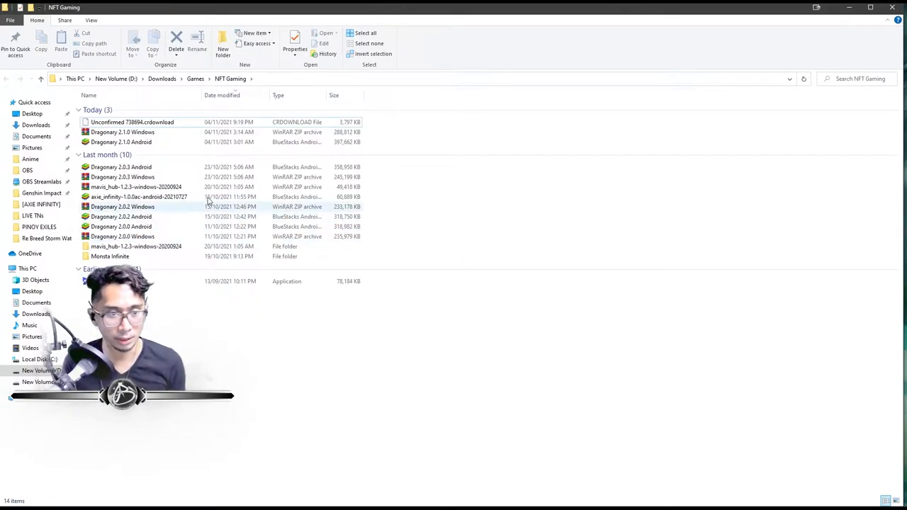
click(121, 142)
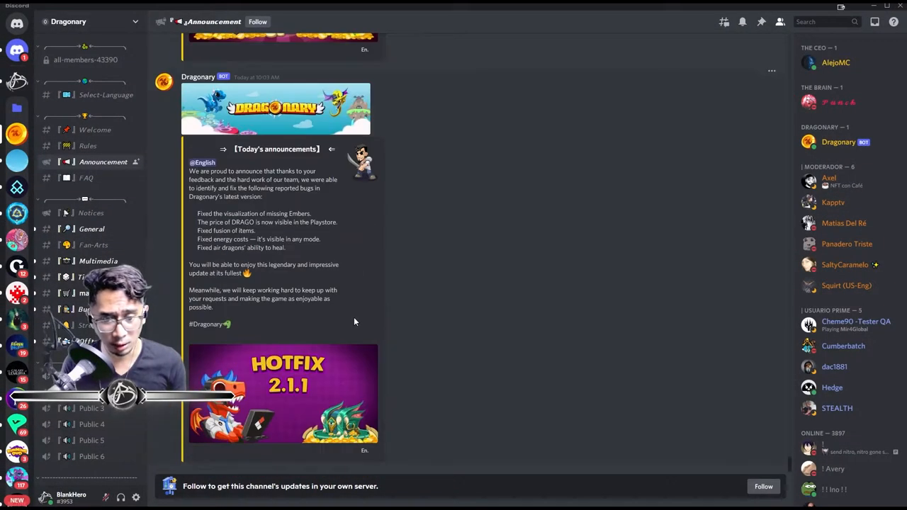
click(283, 395)
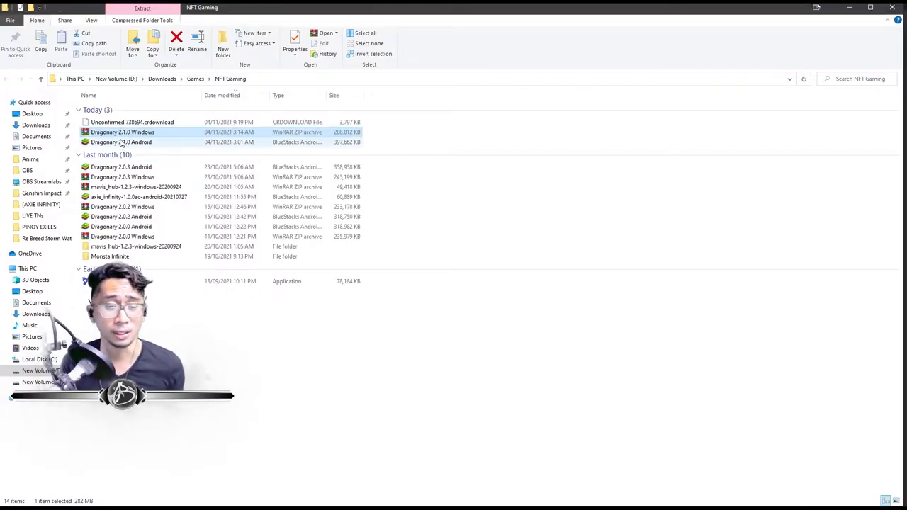
right_click(122, 132)
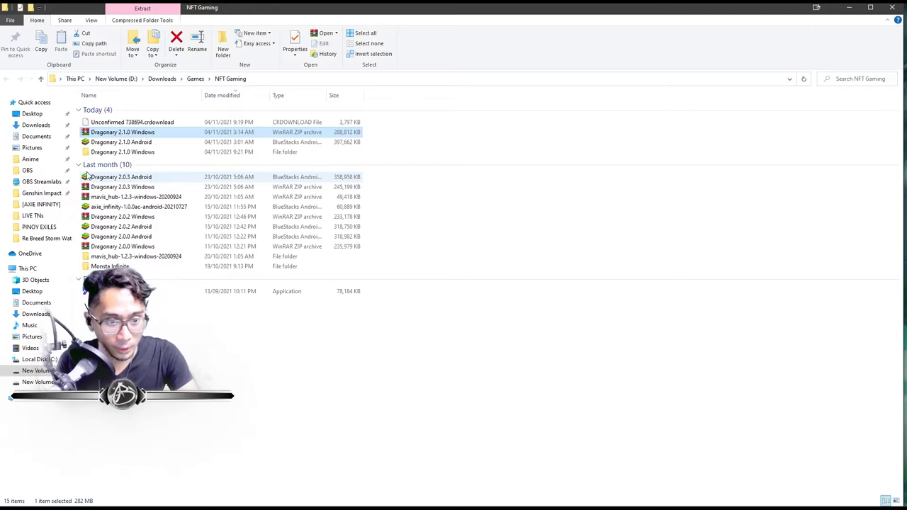
Open Dragonary 2.1.0 Windows, then Dragonary 2.1.0, and bring up Dragonary.exe's options
double_click(122, 131)
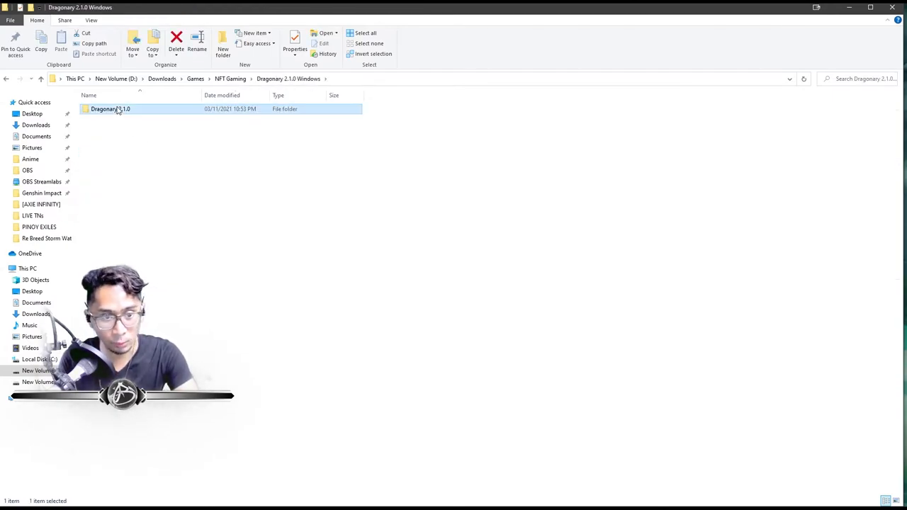
double_click(110, 108)
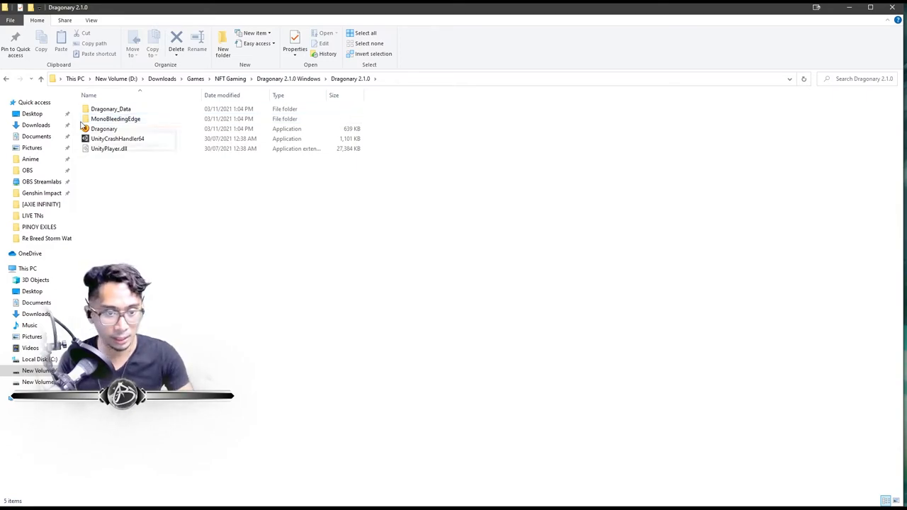
right_click(104, 128)
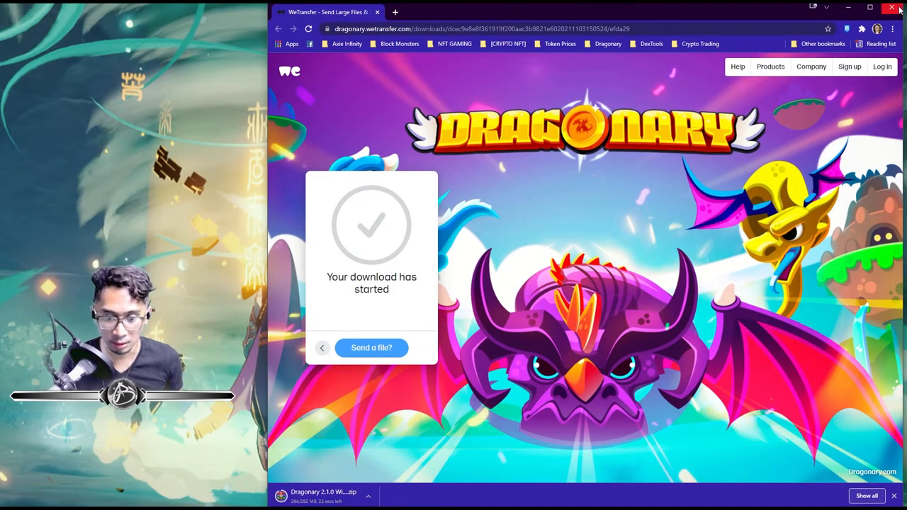
Cancel the duplicate Dragonary download from Chrome's download bar
click(367, 495)
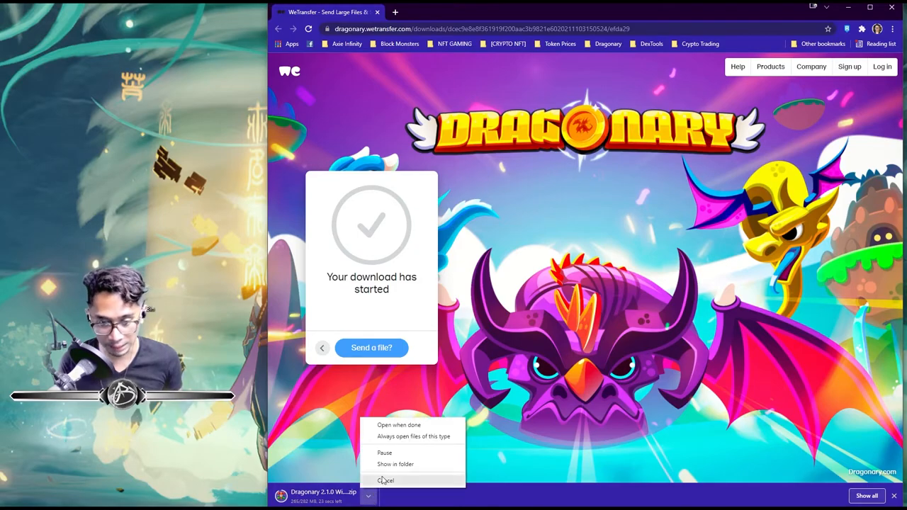
click(386, 481)
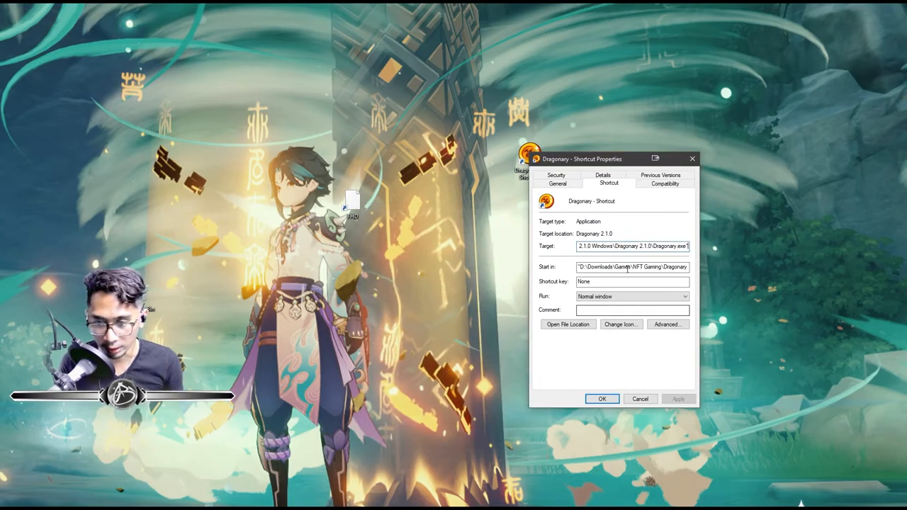
Add '-windowed -screen-width 1920 -screen-height 1080' to the shortcut target and confirm
text(-windowed -screen-width 1920 -screen-height 1080)
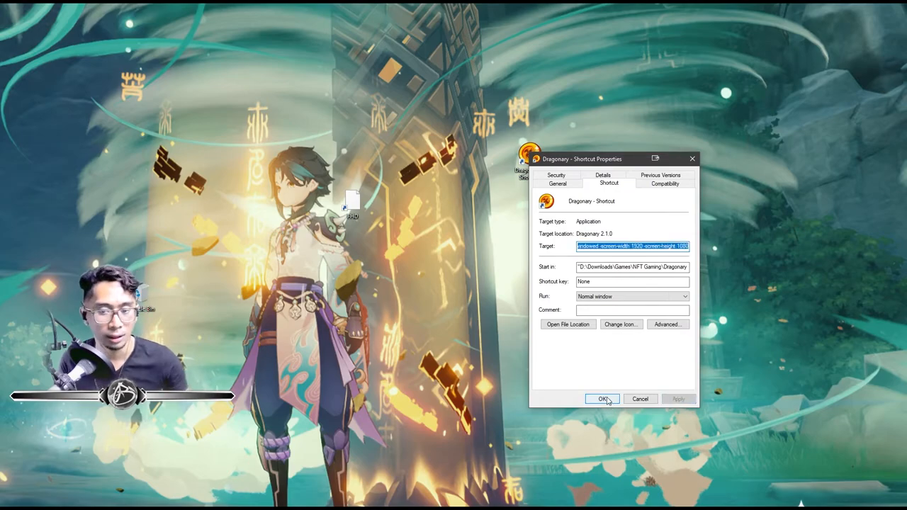
click(601, 399)
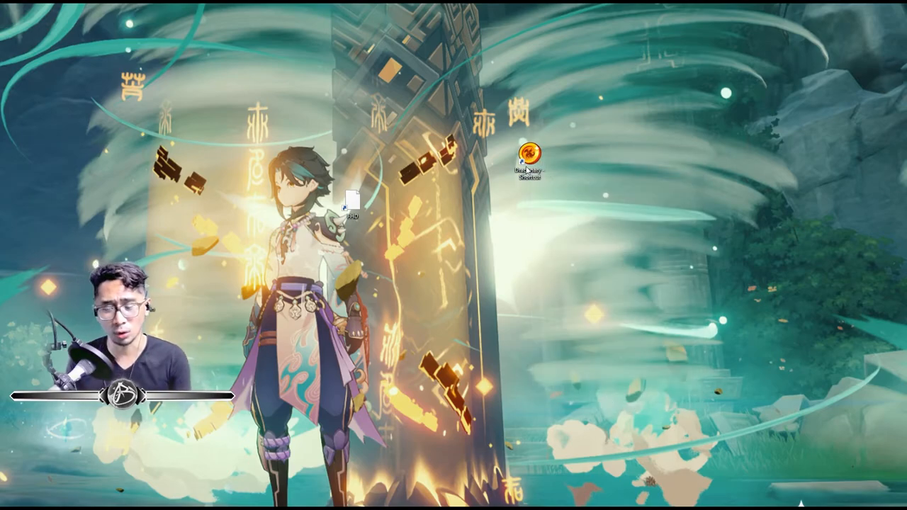
mouse_move(526, 159)
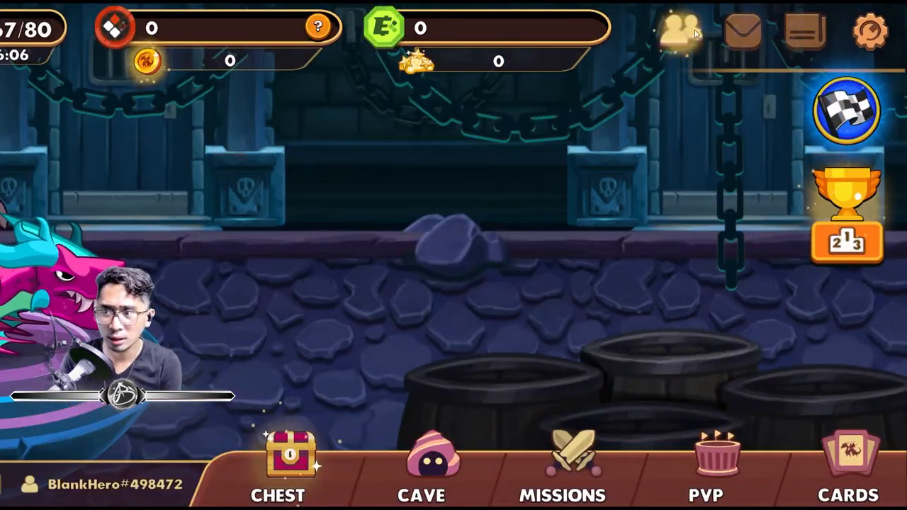
click(870, 31)
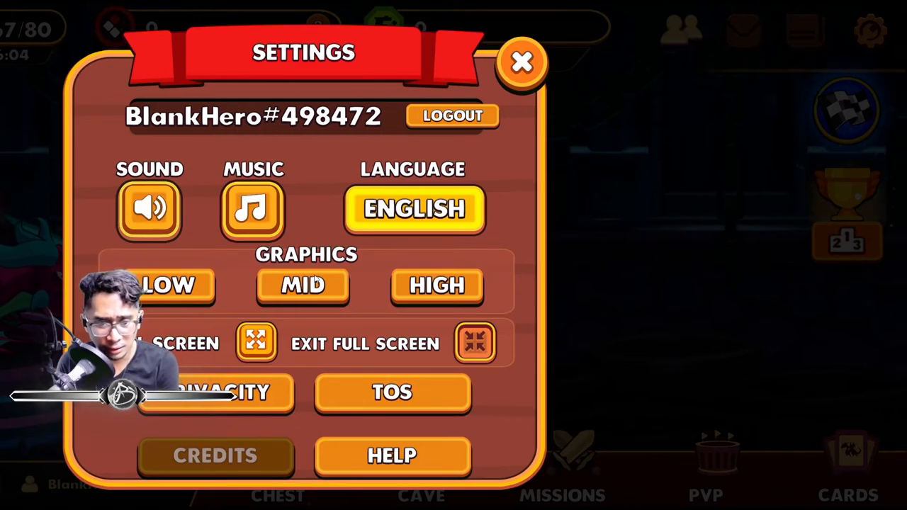
mouse_move(494, 352)
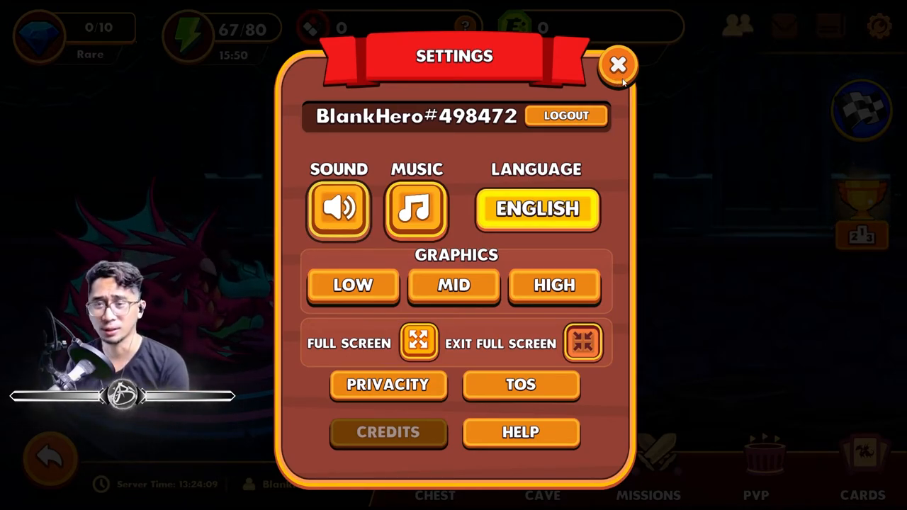
click(617, 65)
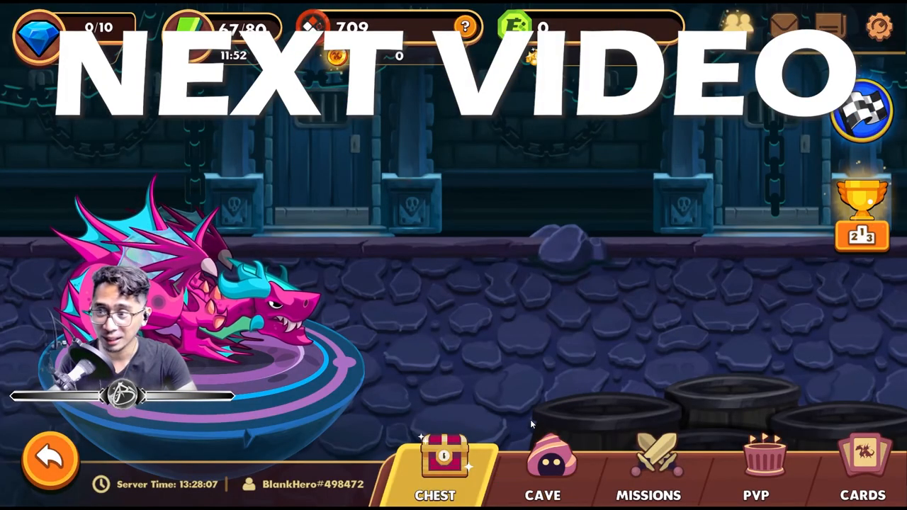
Open the Barrack from Cave, pick the level 23 dragon, and list its two Change element items
click(436, 464)
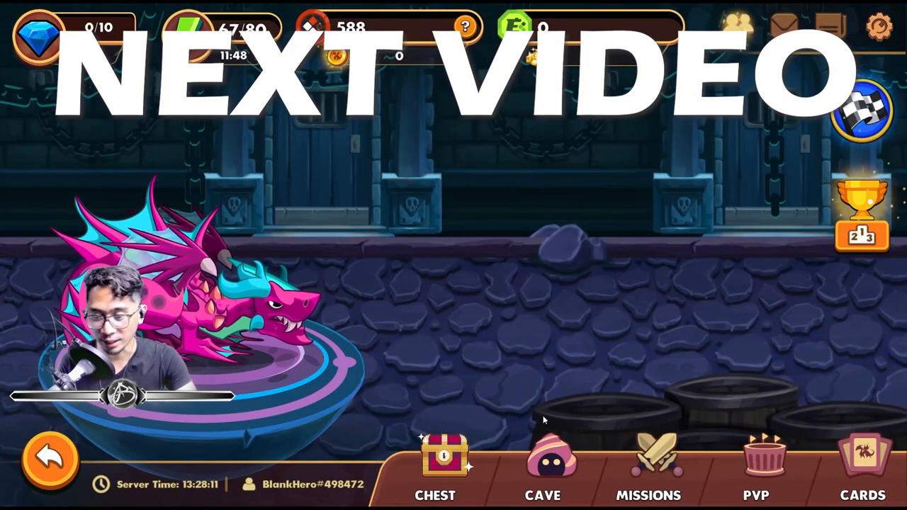
click(648, 465)
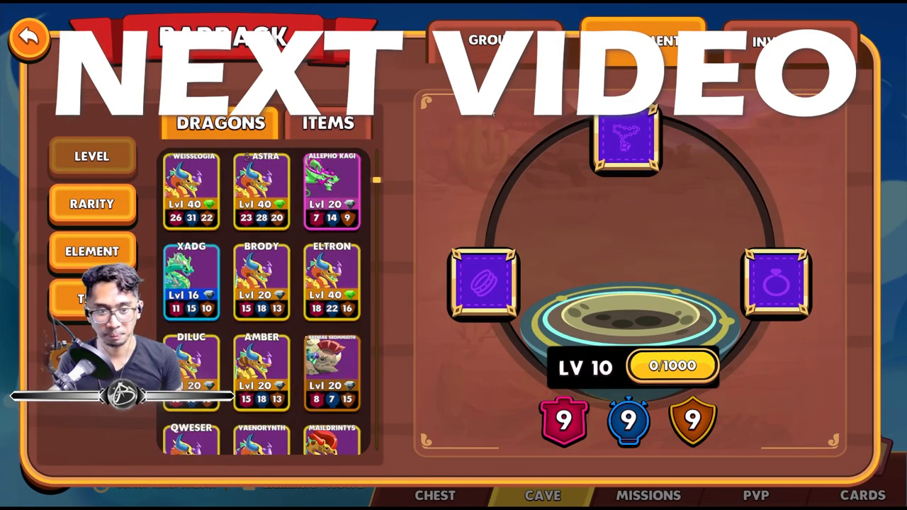
click(91, 156)
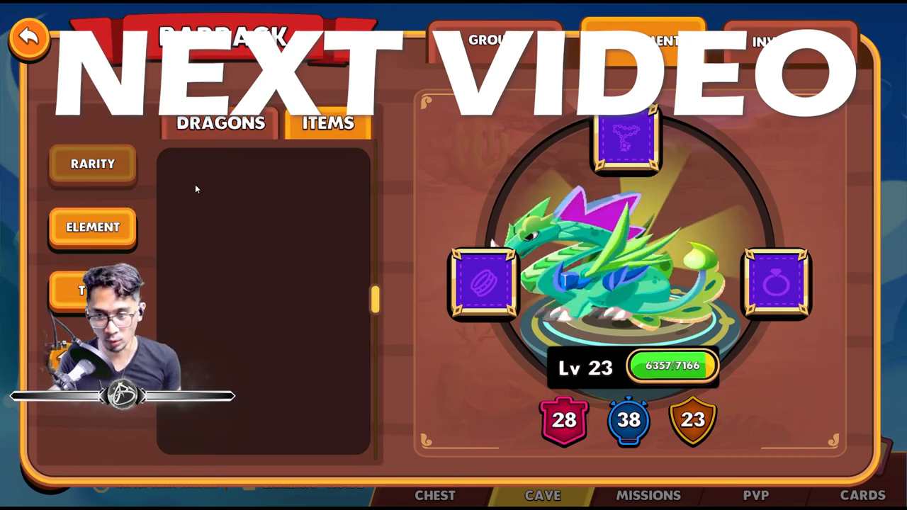
click(327, 122)
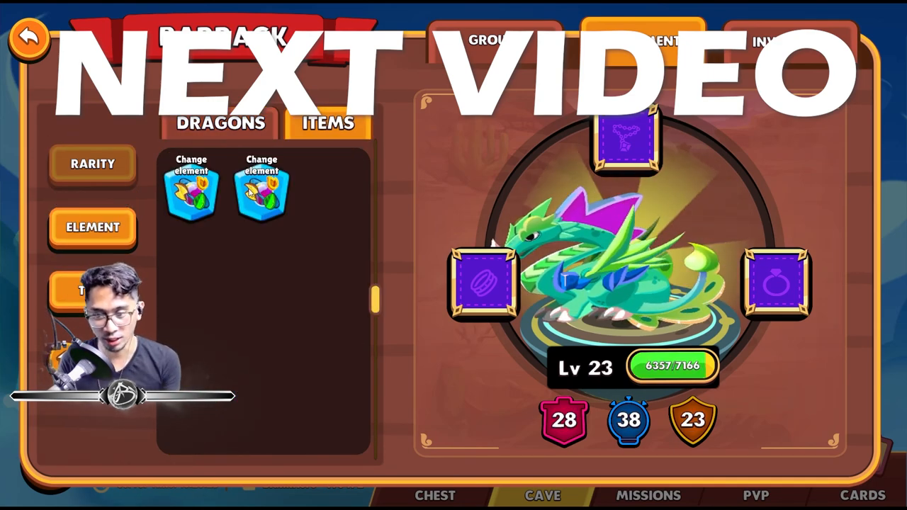